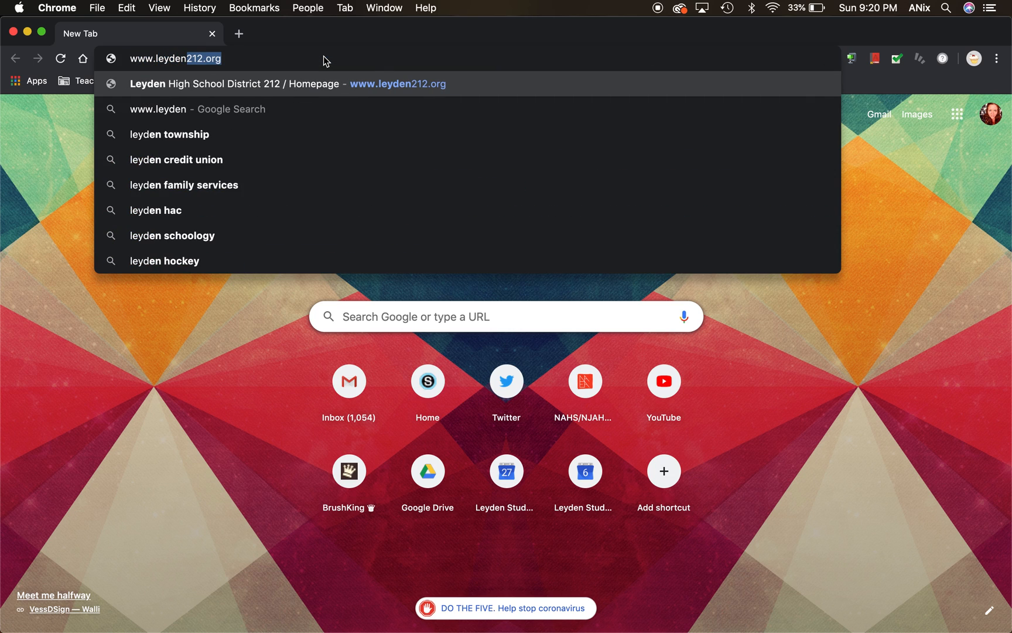
Step: Load leyden212.org in Chrome and dismiss the COVID-19 important message popup
type("212.org")
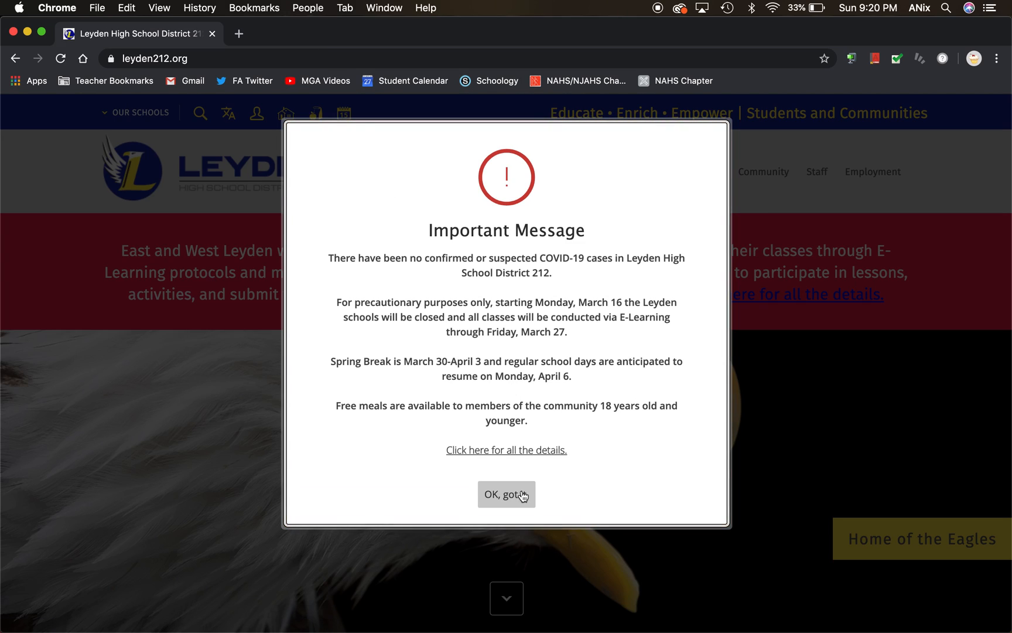
left_click(506, 494)
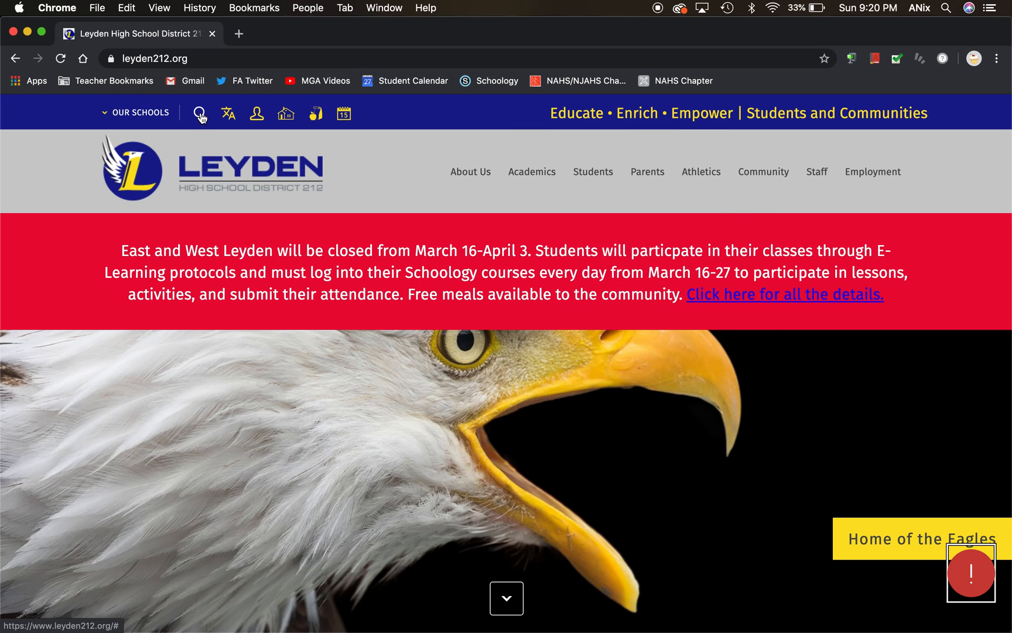
Step: Search the Leyden District site for 'ericom' and scroll through the results
type("eri")
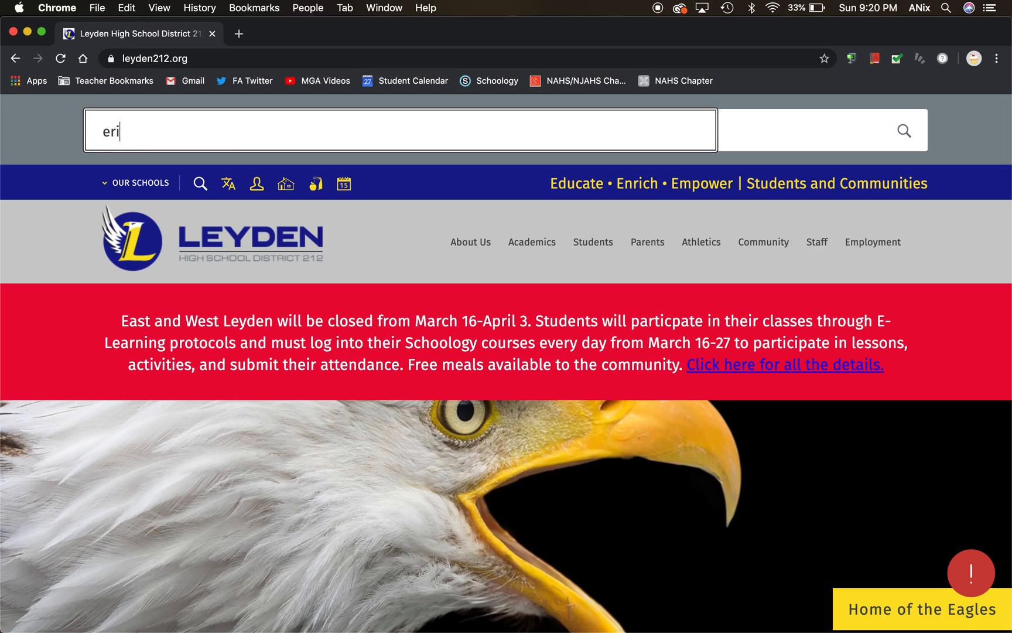
type("com")
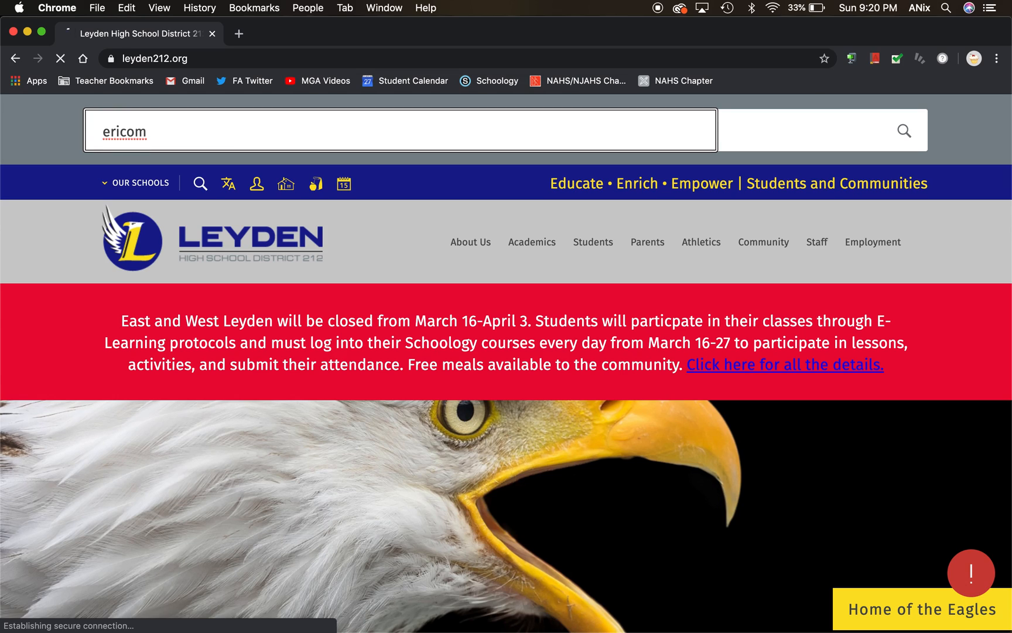
left_click(903, 131)
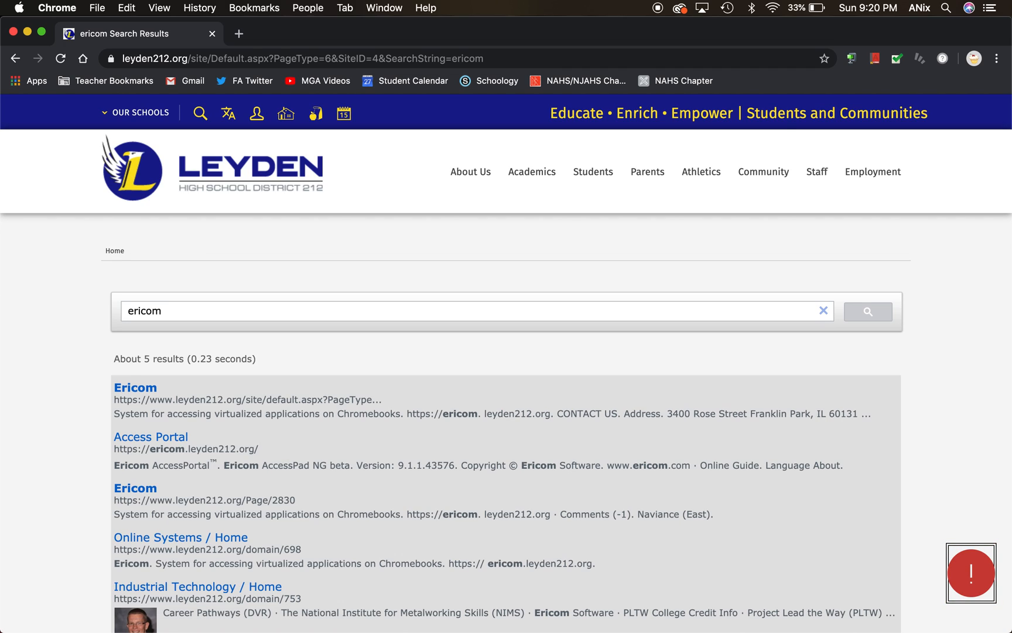
mouse_move(151, 437)
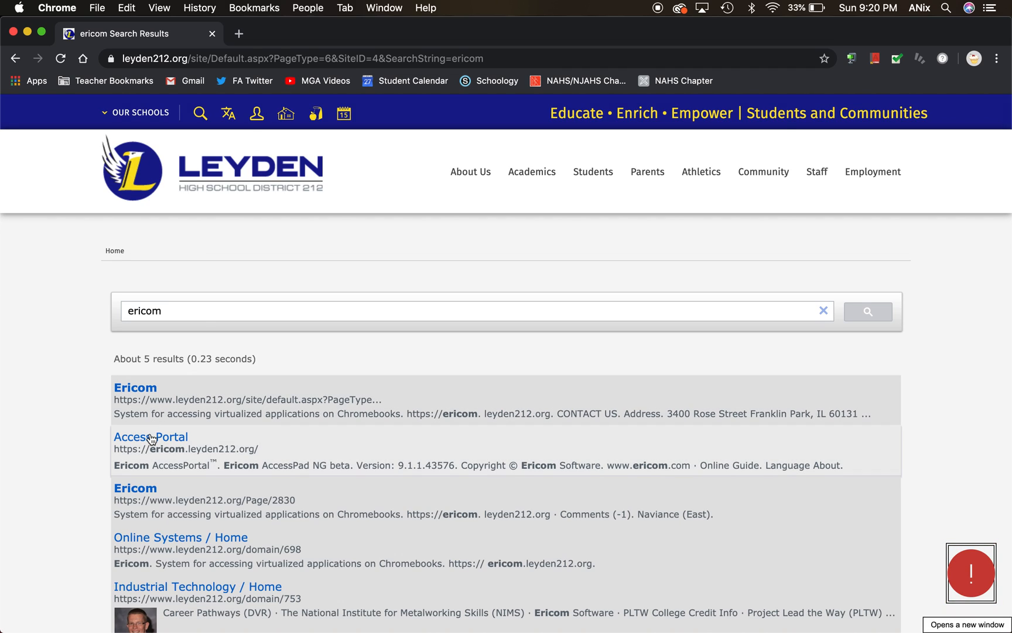
scroll("down", 3)
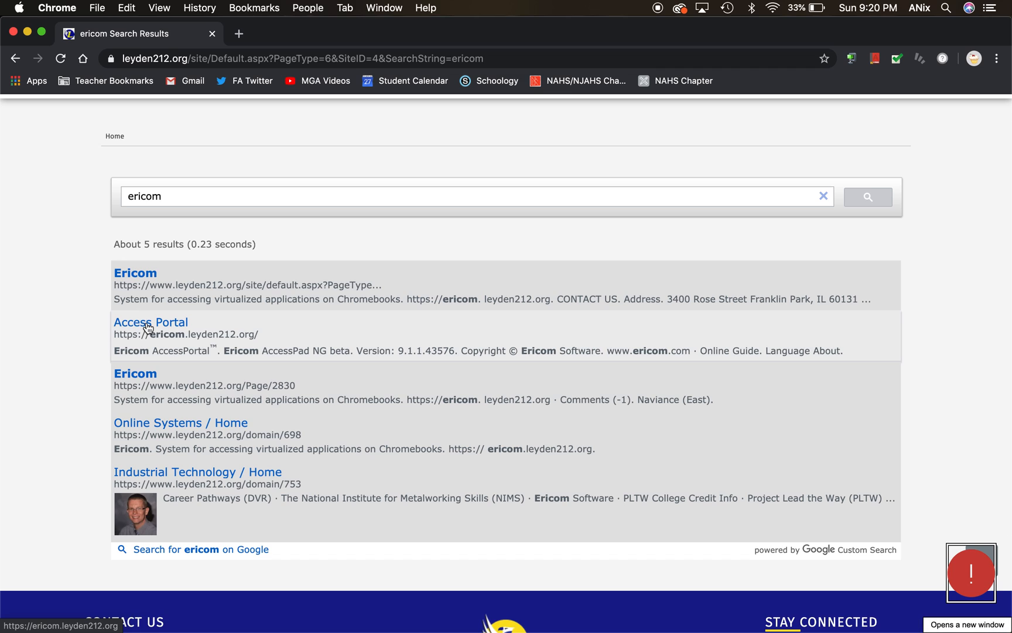
Step: Open the Ericom Access Portal result and sign in with the district credentials
left_click(151, 322)
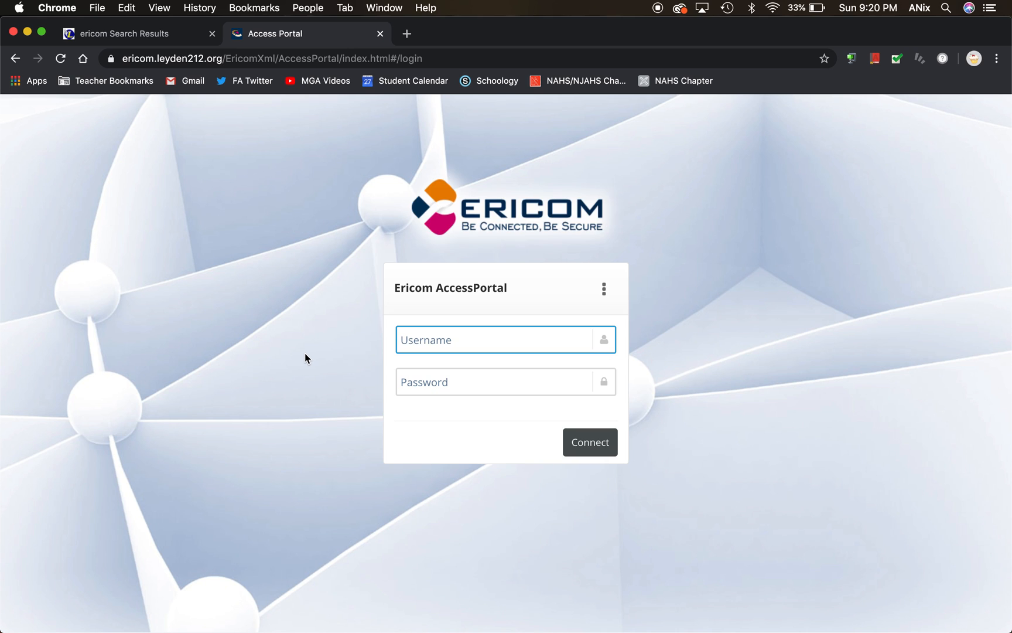
type("anix")
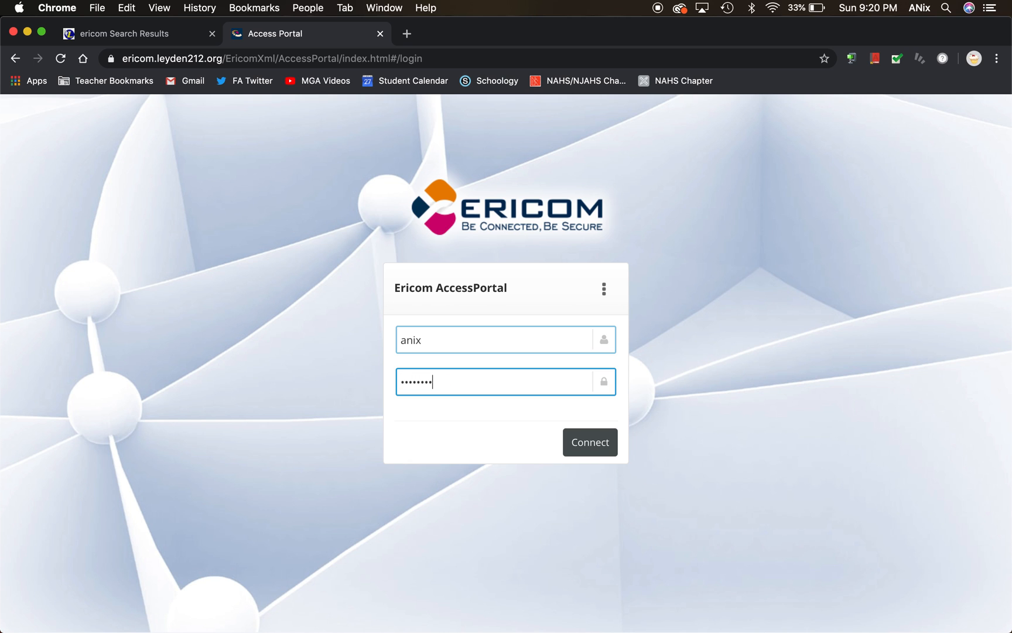
left_click(588, 442)
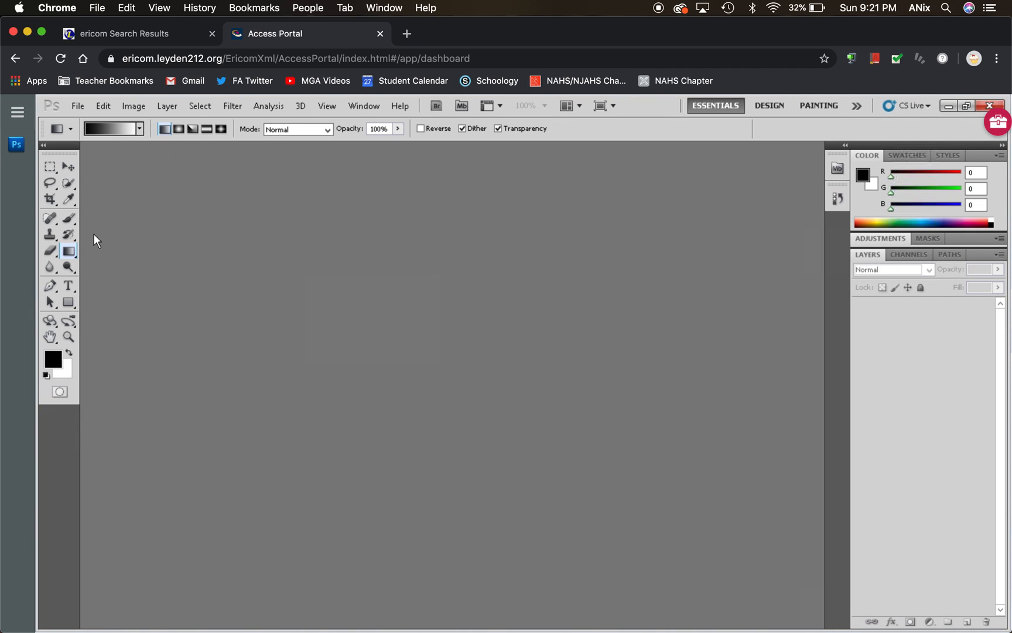
Step: Create a new U.S. Paper Letter document, 8.5 x 11 in at 300 ppi
left_click(76, 106)
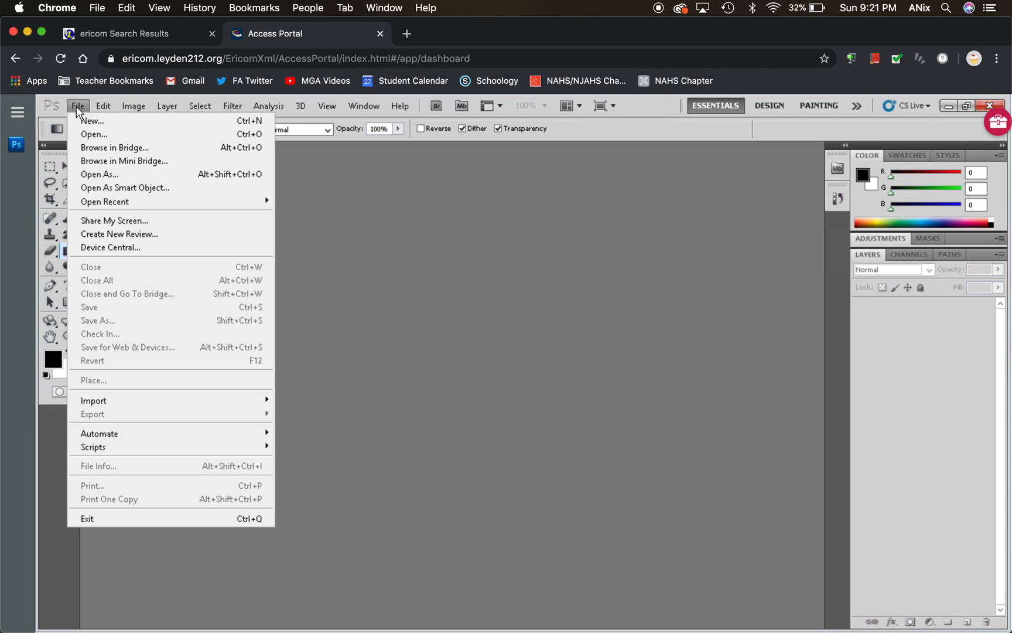
mouse_move(93, 121)
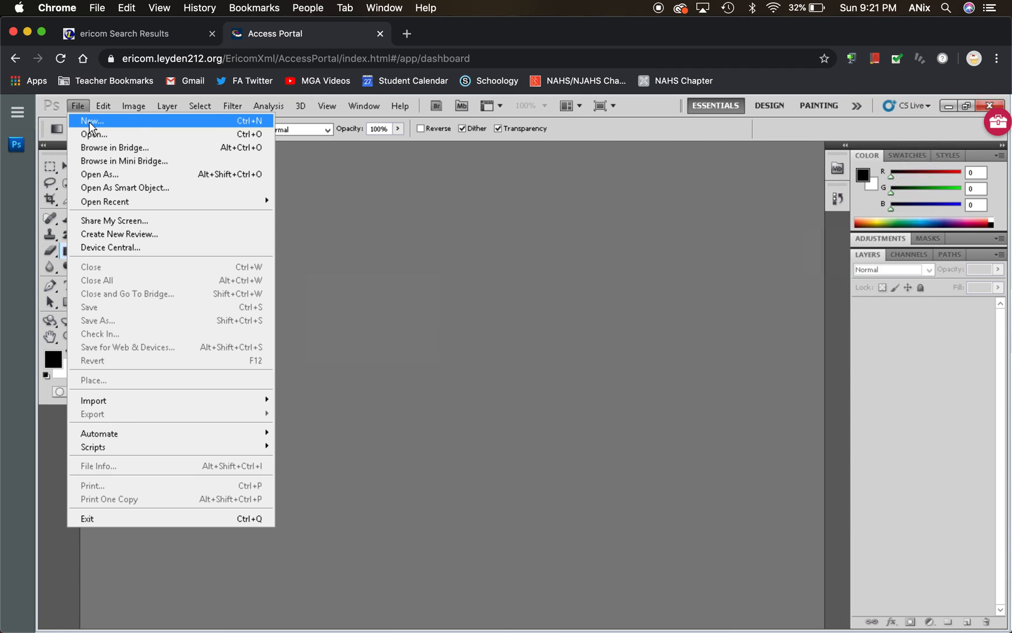
left_click(93, 121)
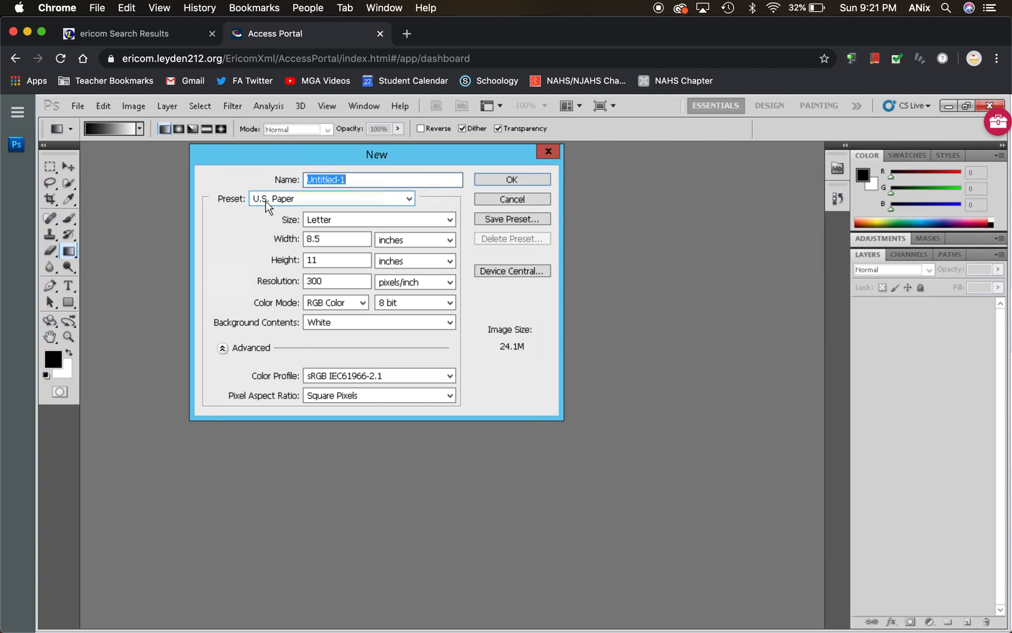
left_click(408, 198)
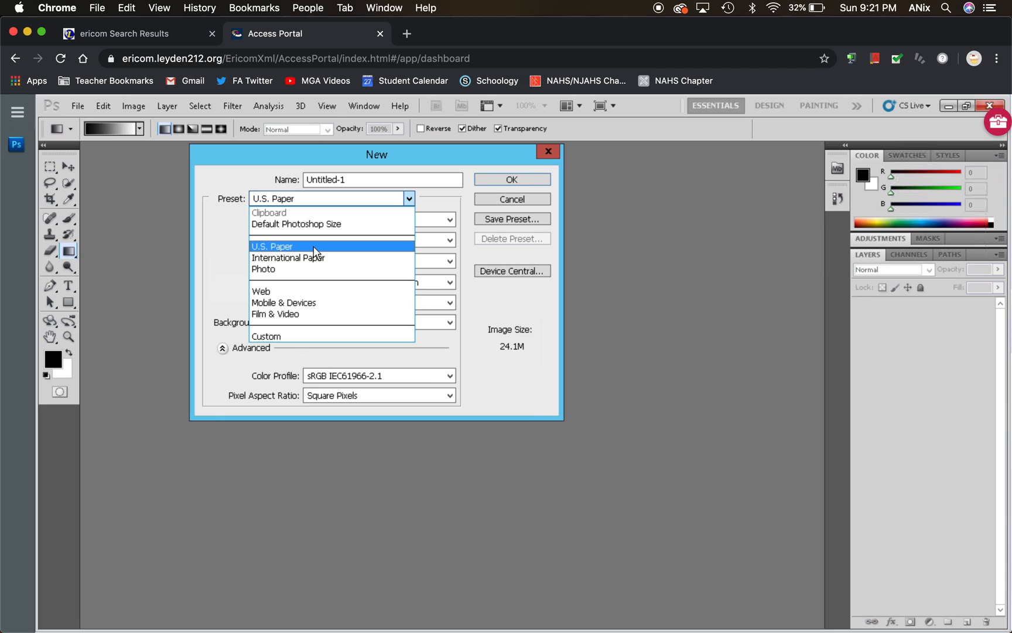
left_click(272, 246)
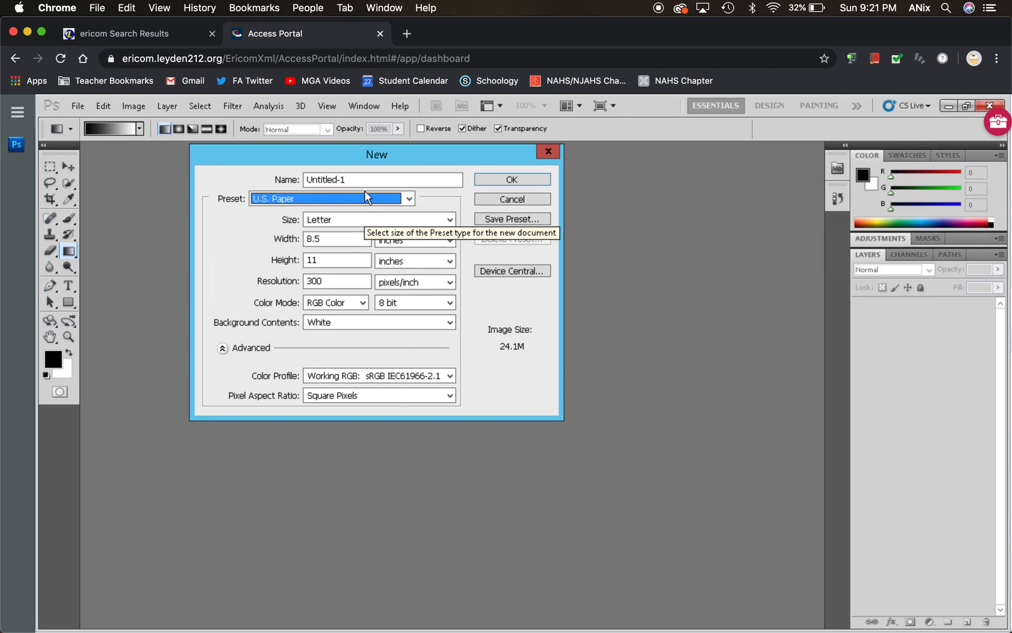
left_click(512, 179)
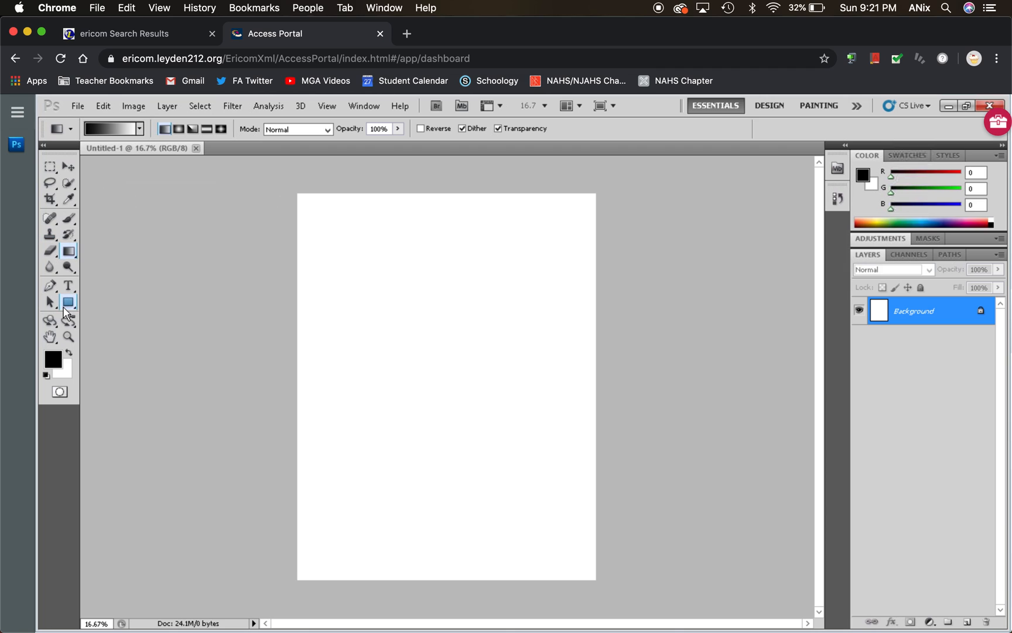
mouse_move(880, 276)
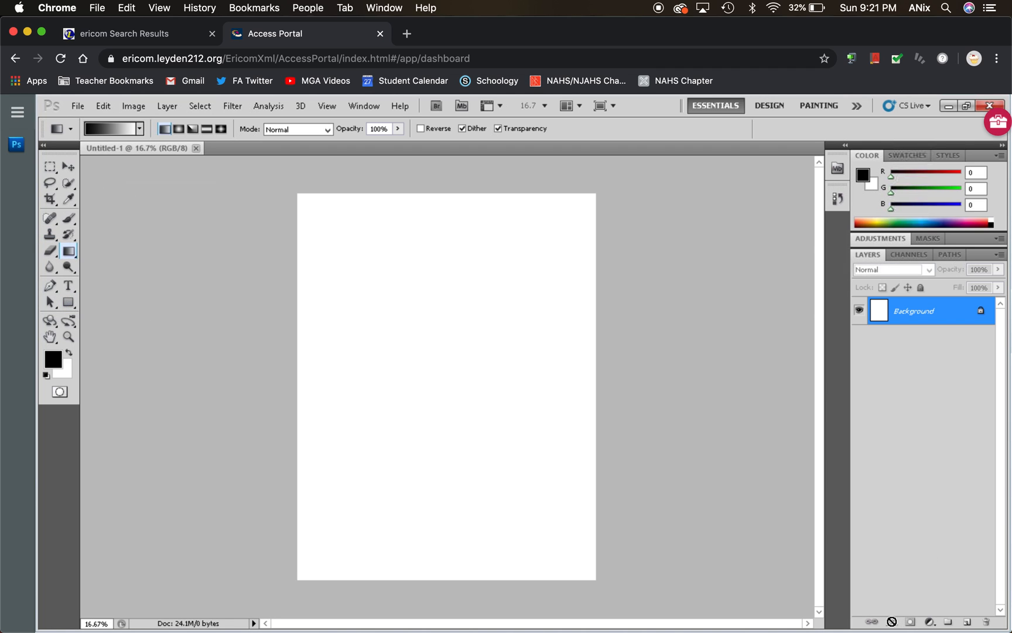
mouse_move(588, 368)
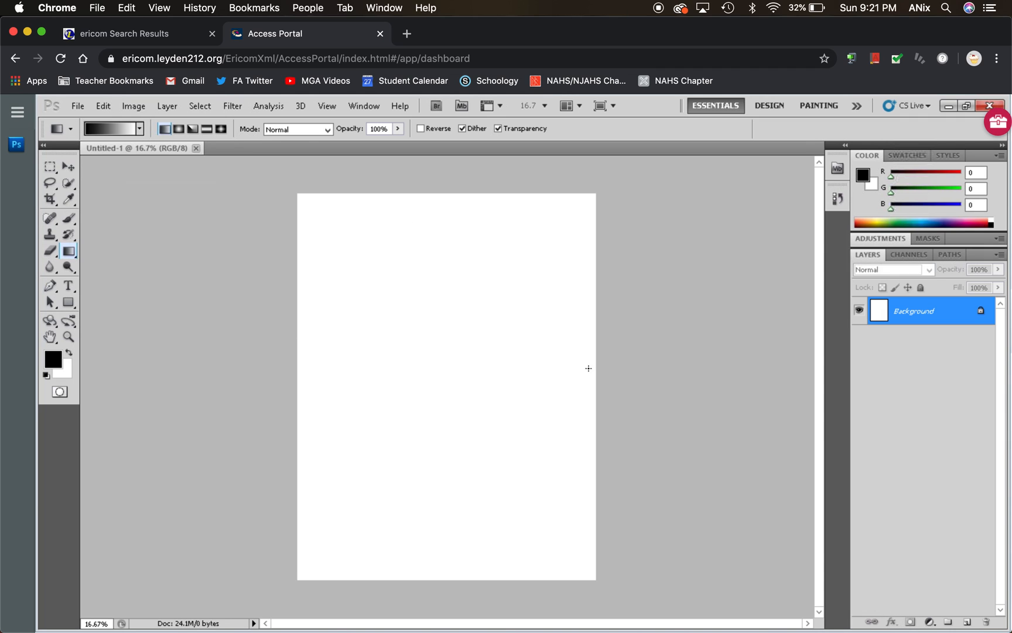
mouse_move(760, 223)
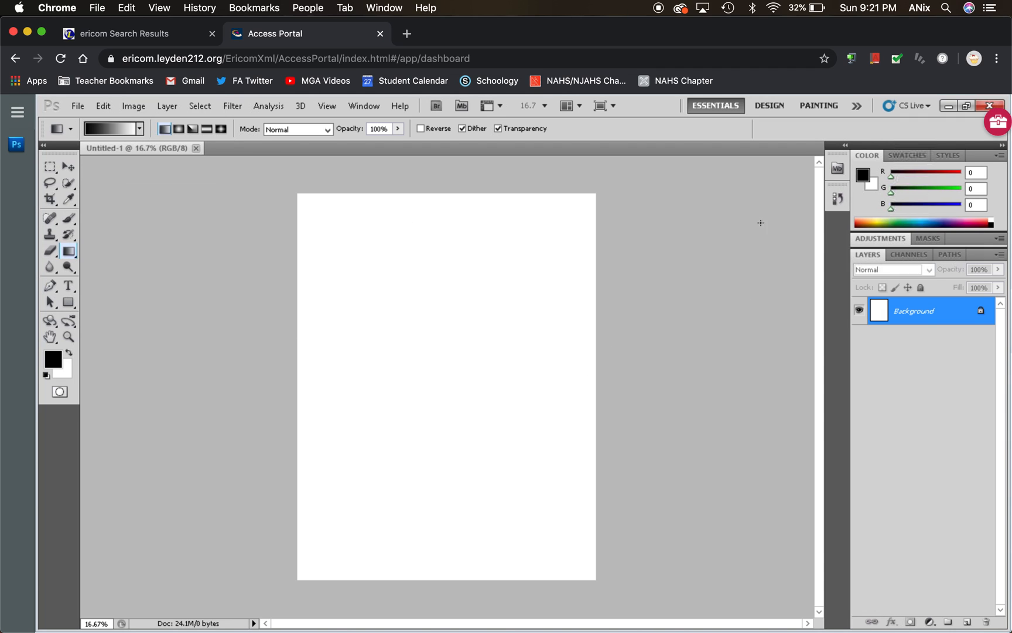
mouse_move(241, 301)
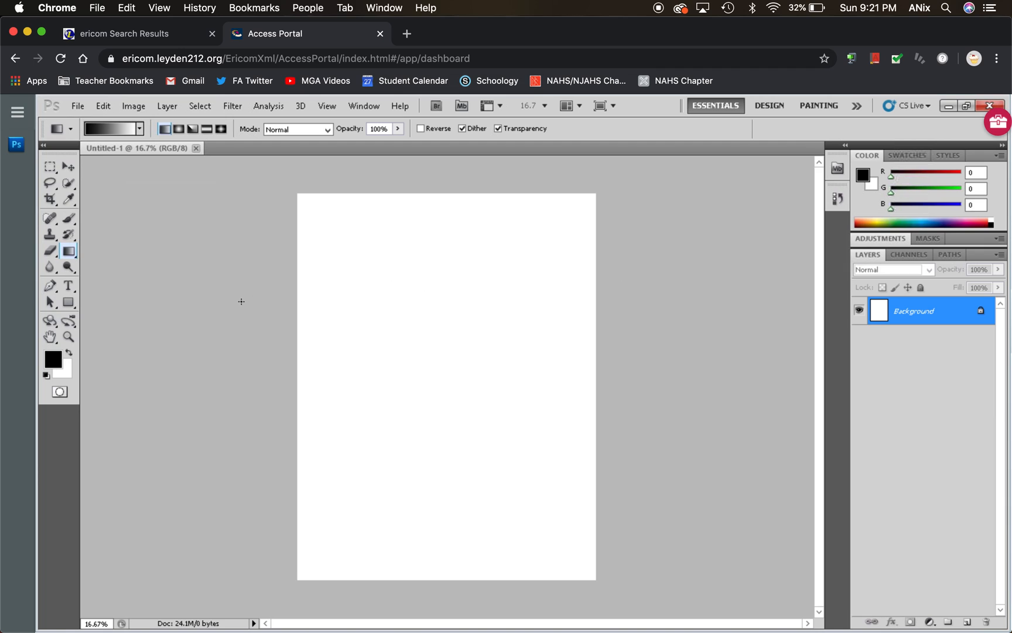
mouse_move(97, 284)
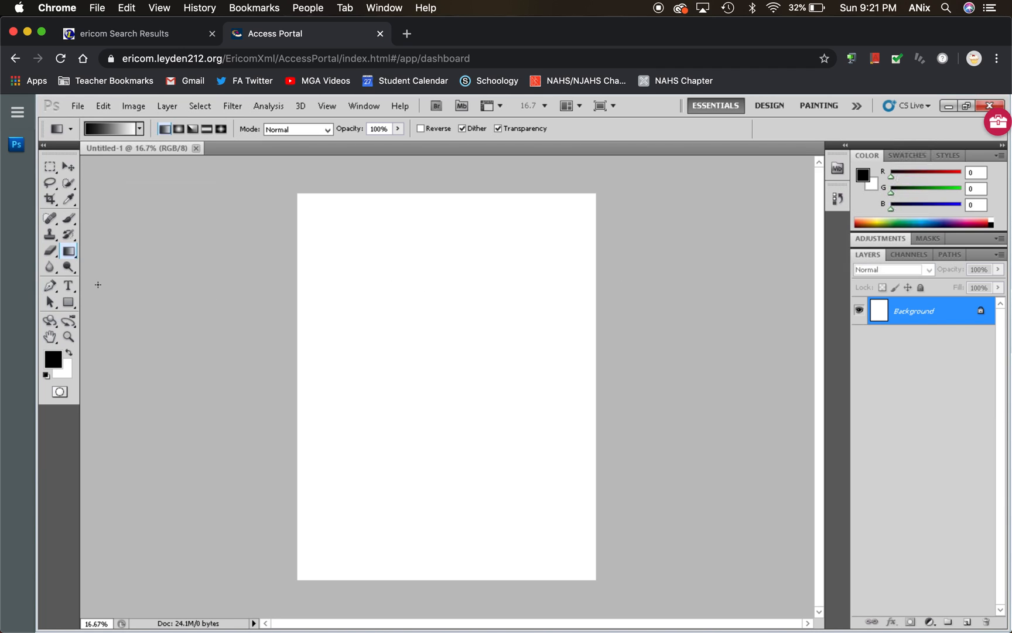
Step: Drag a black-to-white gradient across the canvas, dark at the top
left_click(68, 285)
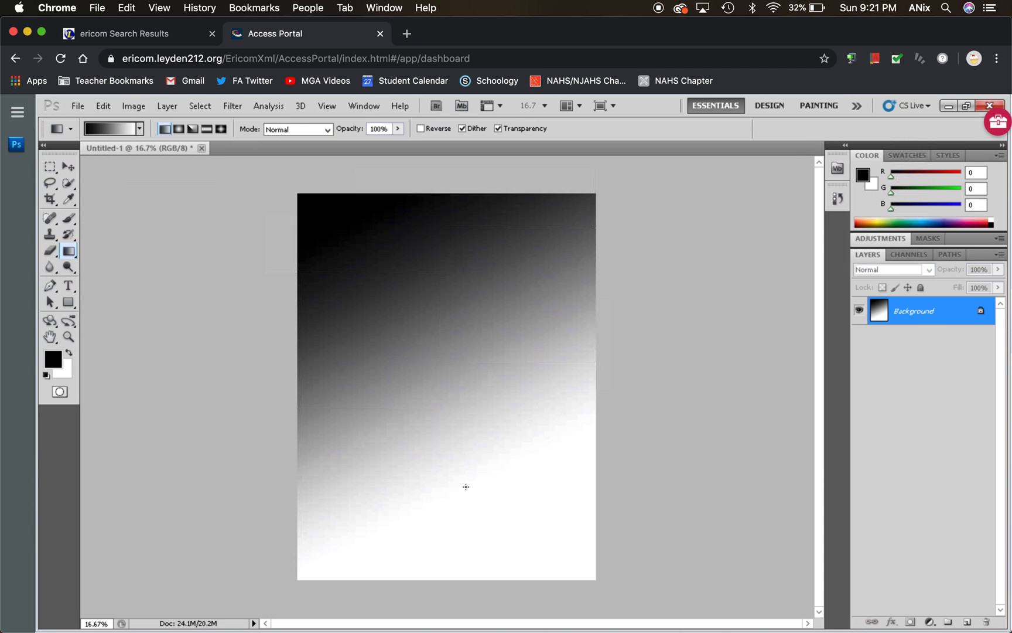
Step: Open Save As and browse through Recent places to the Desktop
left_click(77, 106)
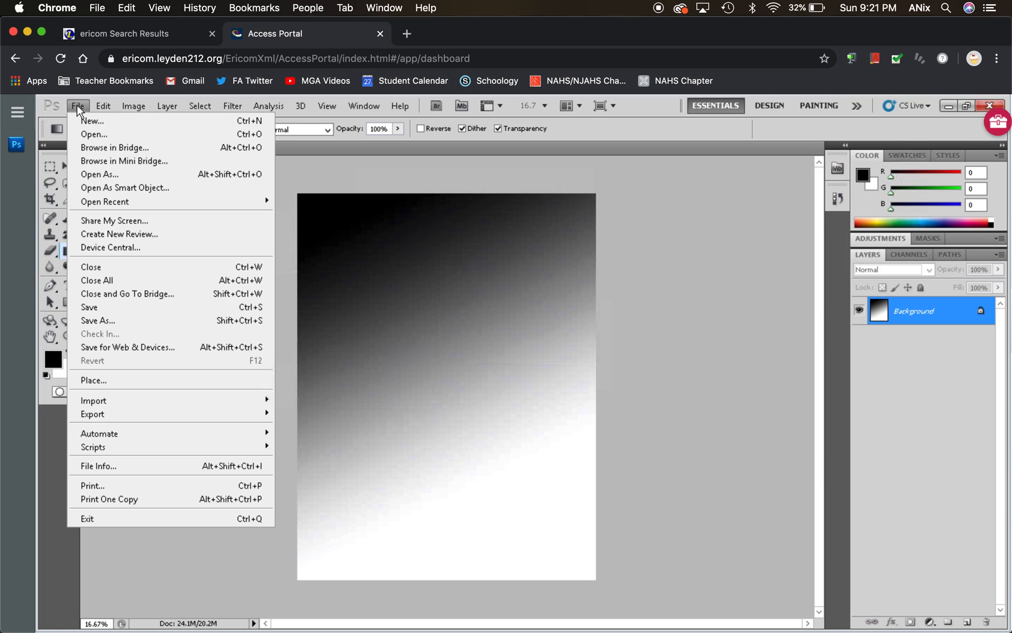
left_click(98, 320)
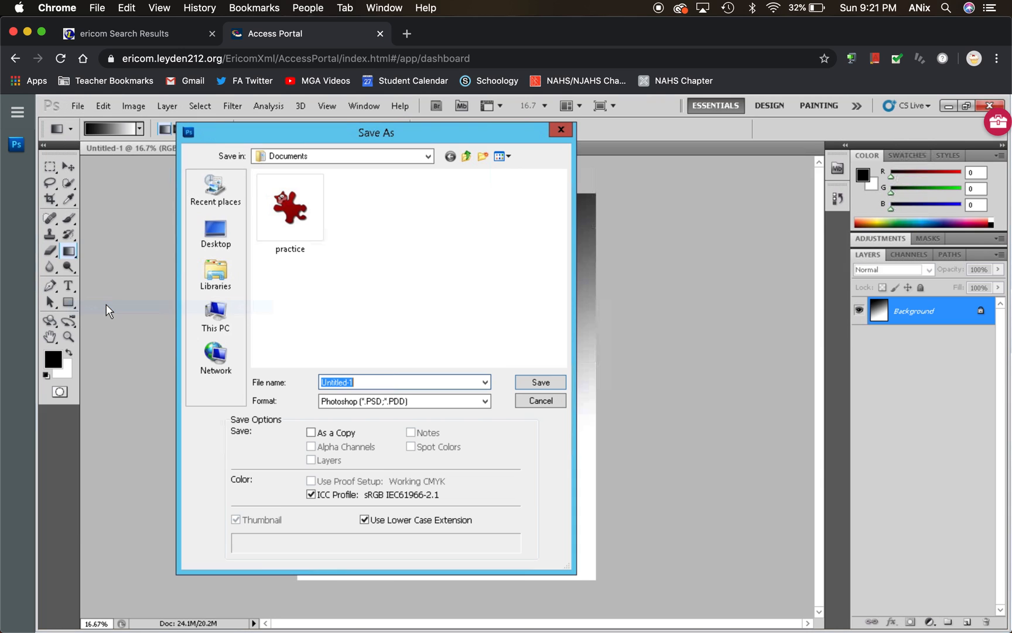
mouse_move(215, 313)
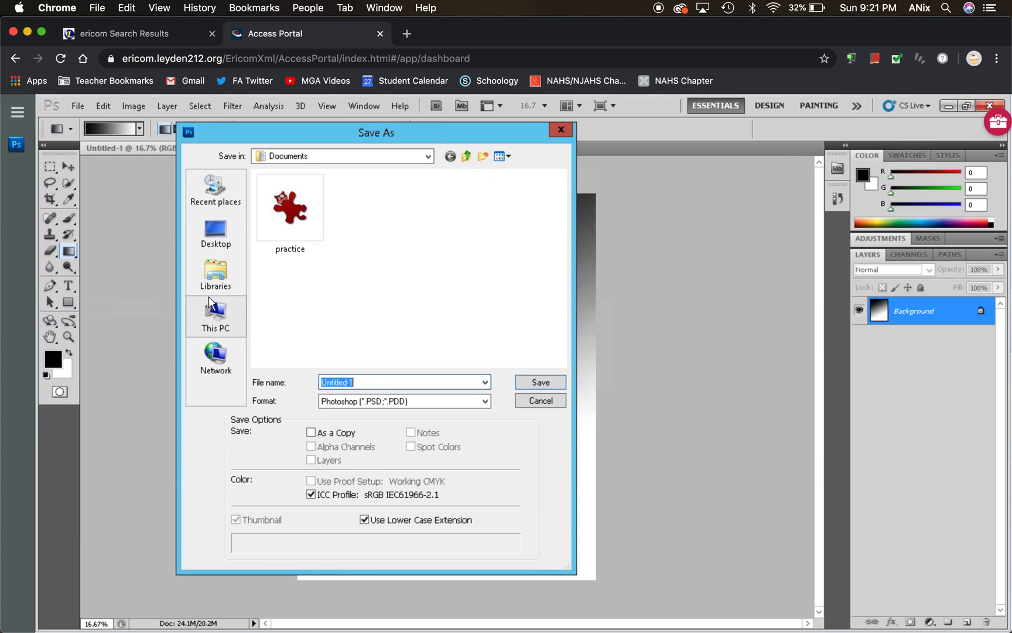
mouse_move(221, 190)
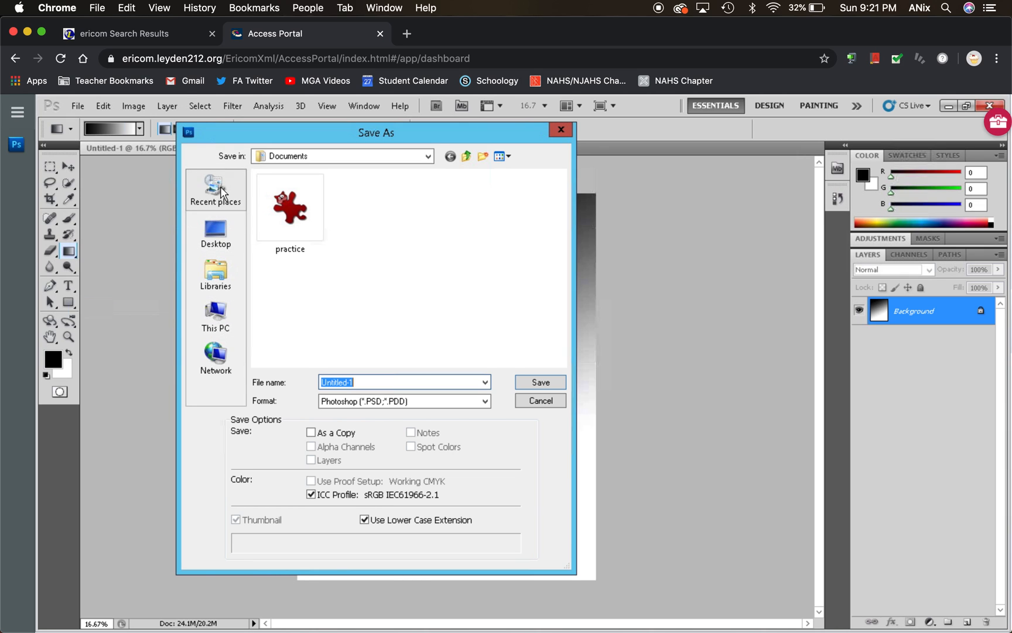
left_click(215, 189)
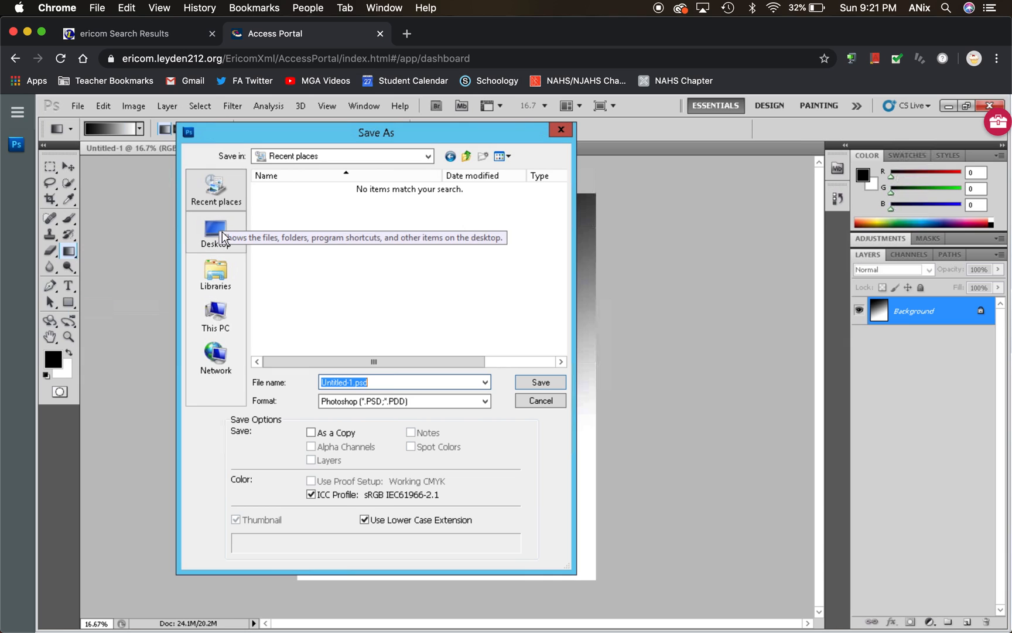
left_click(216, 234)
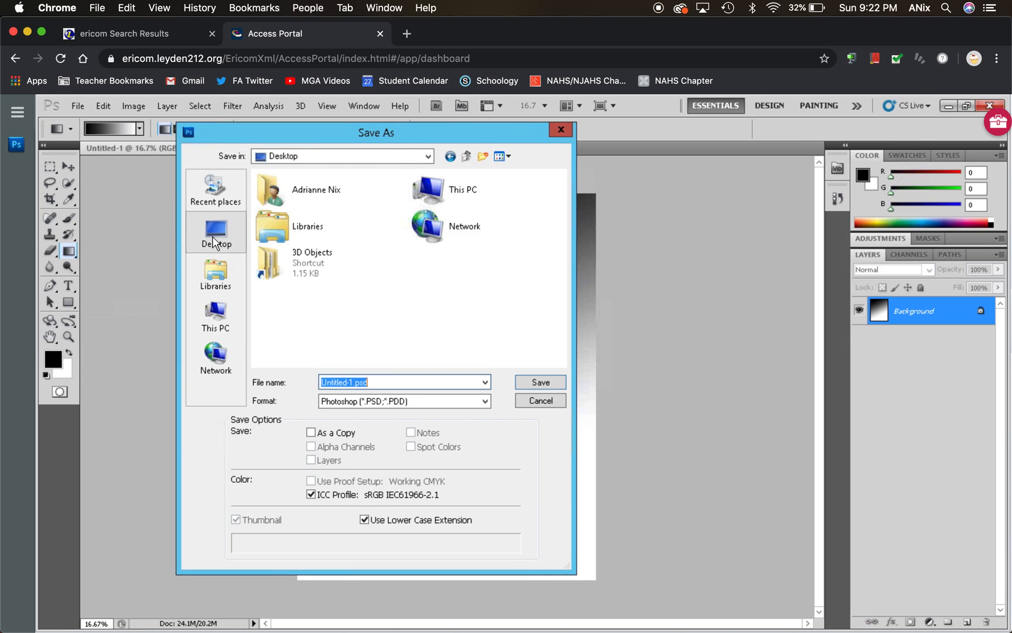
left_click(308, 226)
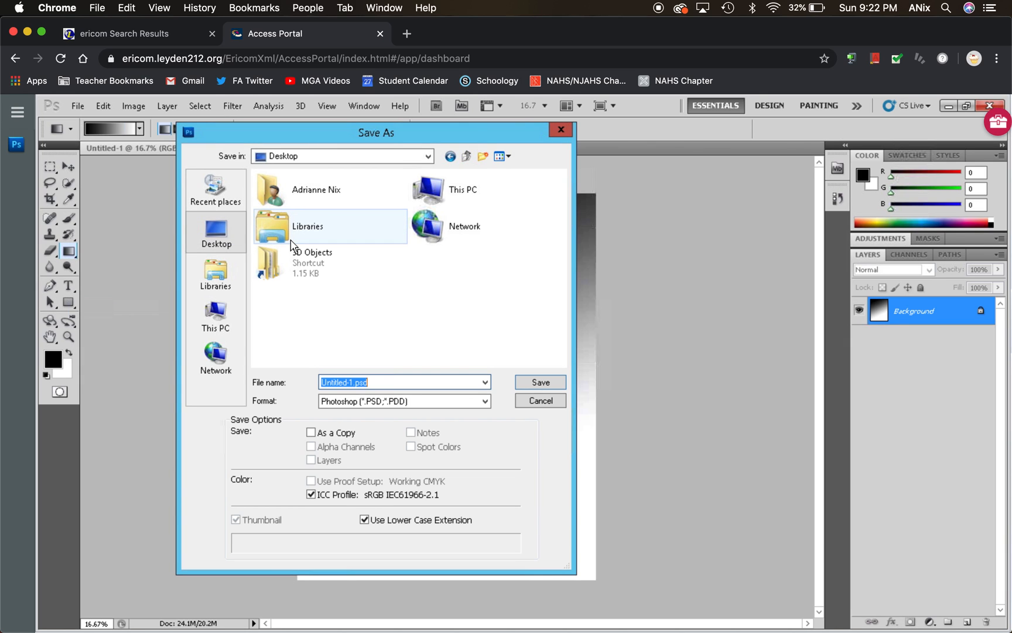
mouse_move(215, 317)
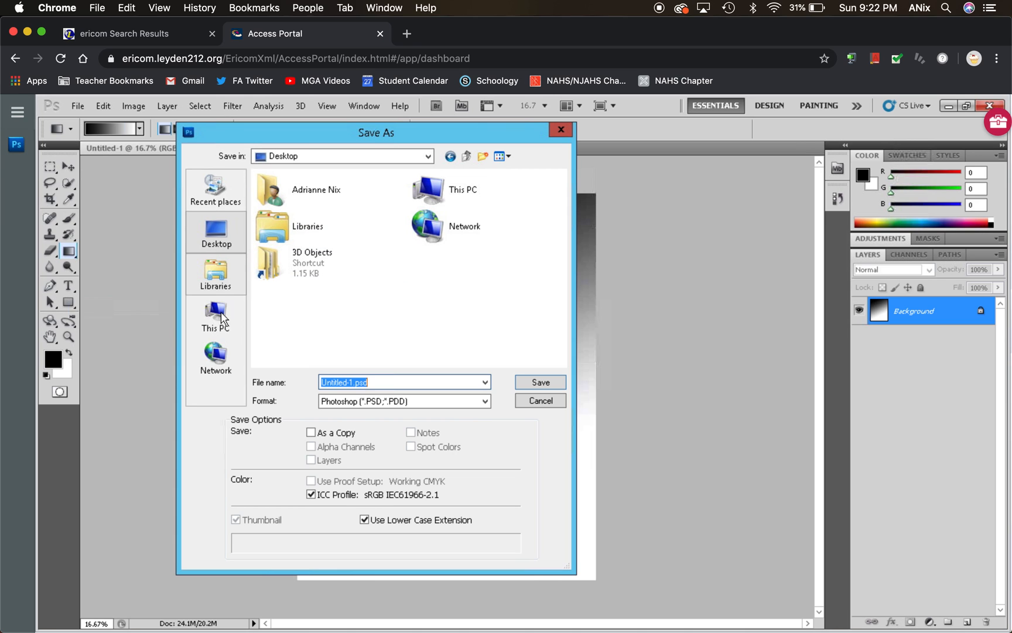
Step: Browse Network and This PC, then open the Staffhome (U:) drive
left_click(216, 358)
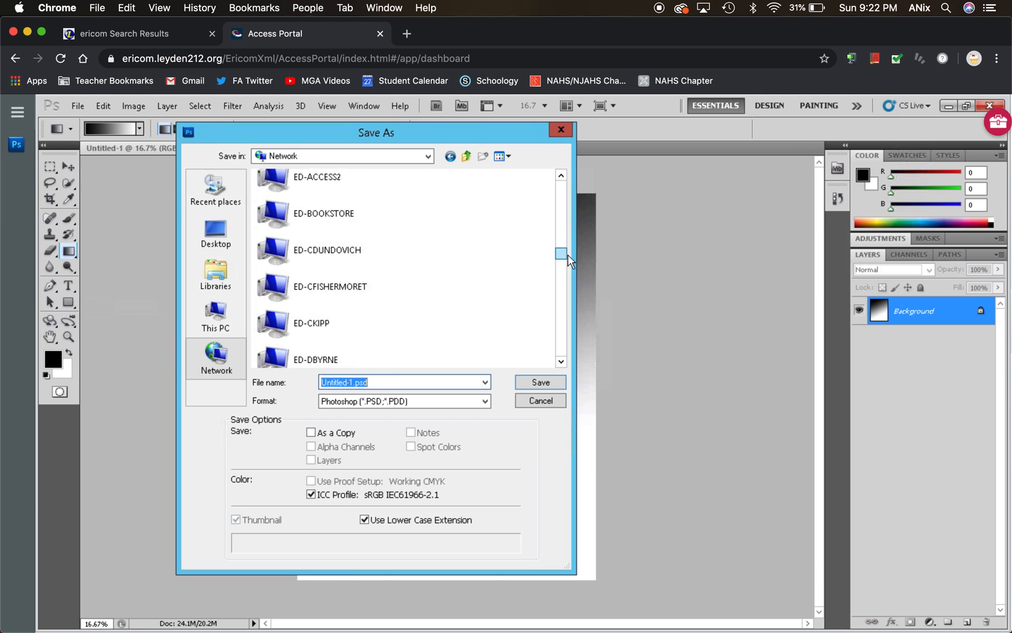
scroll("down", 3)
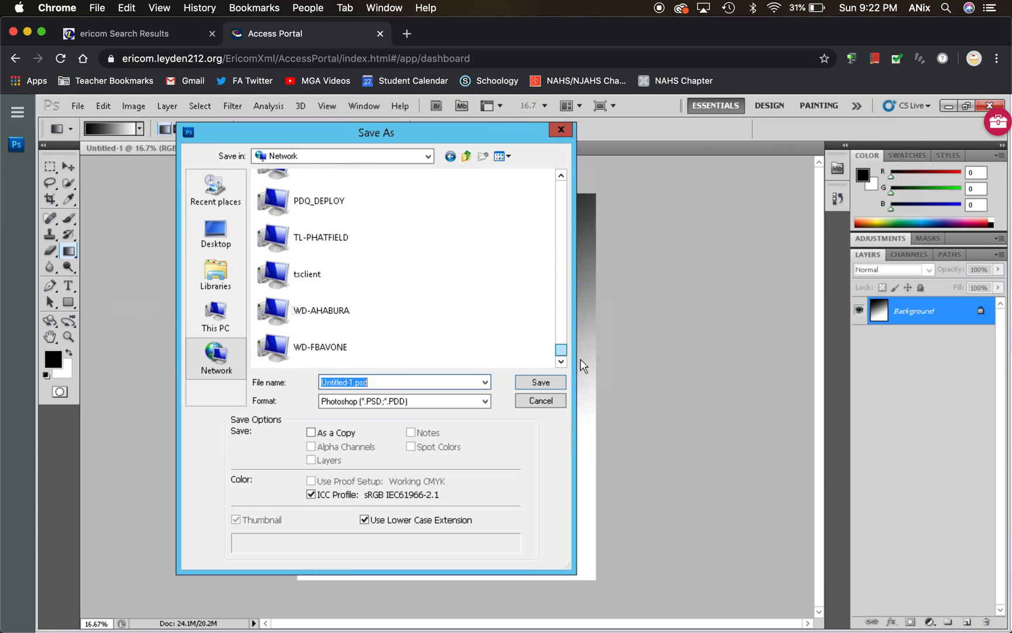
left_click(216, 316)
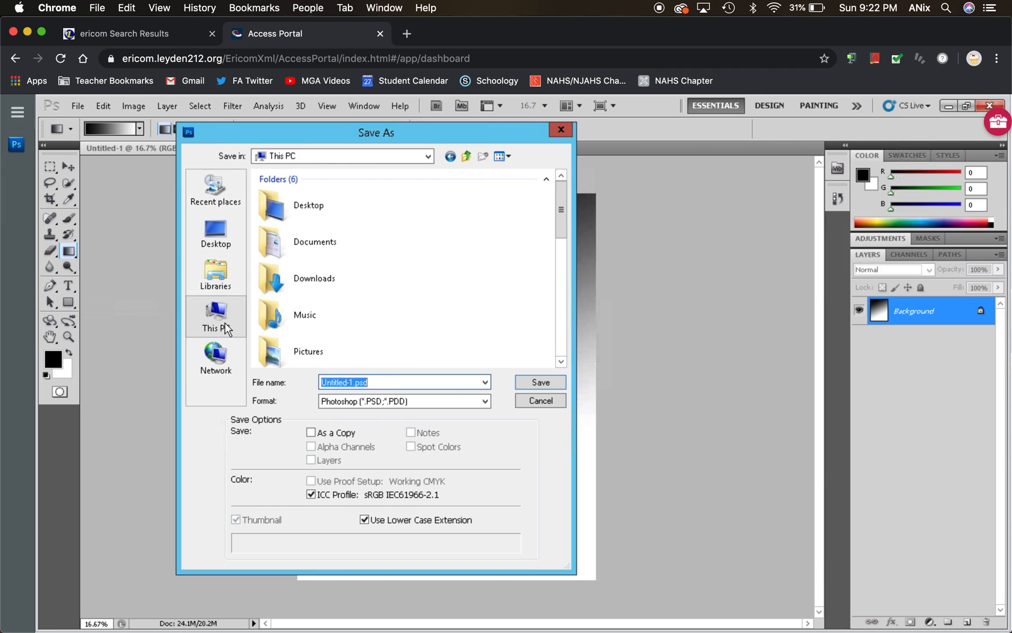
scroll("down", 3)
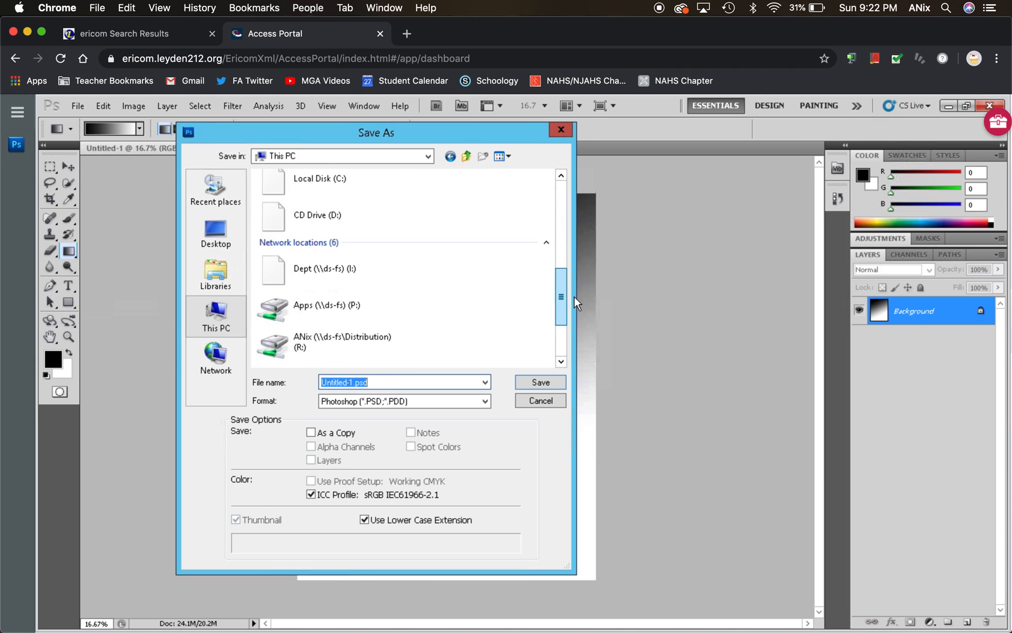
scroll("up", 3)
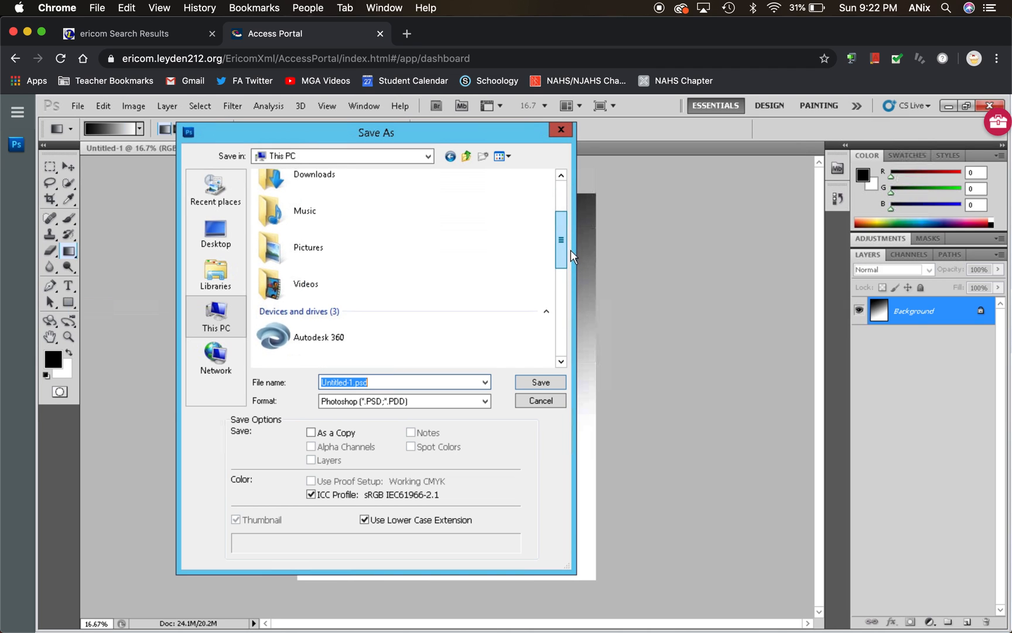
scroll("down", 3)
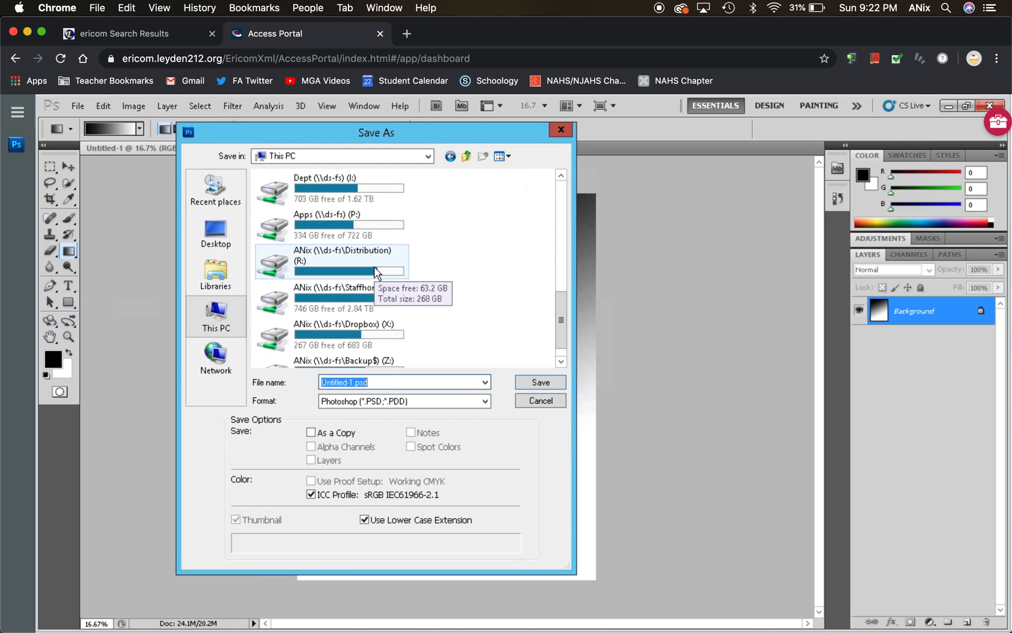
mouse_move(374, 297)
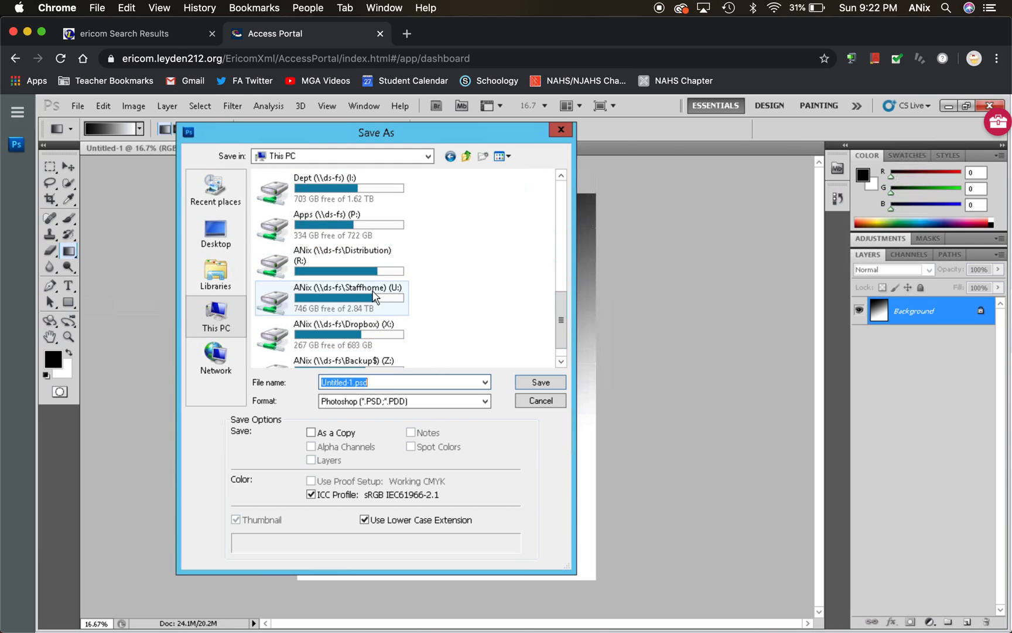
mouse_move(385, 296)
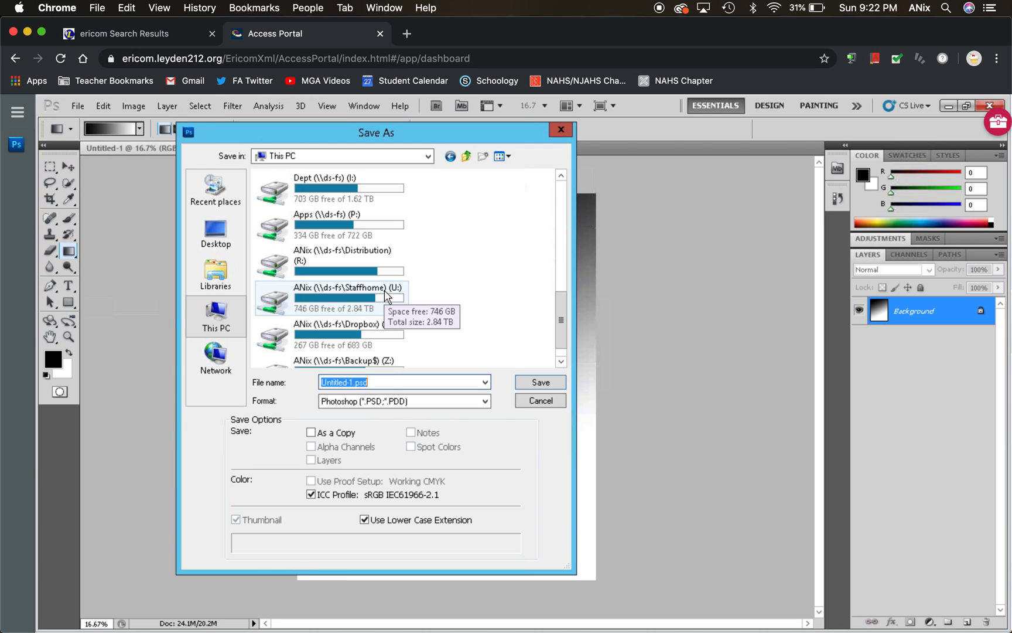
left_click(348, 299)
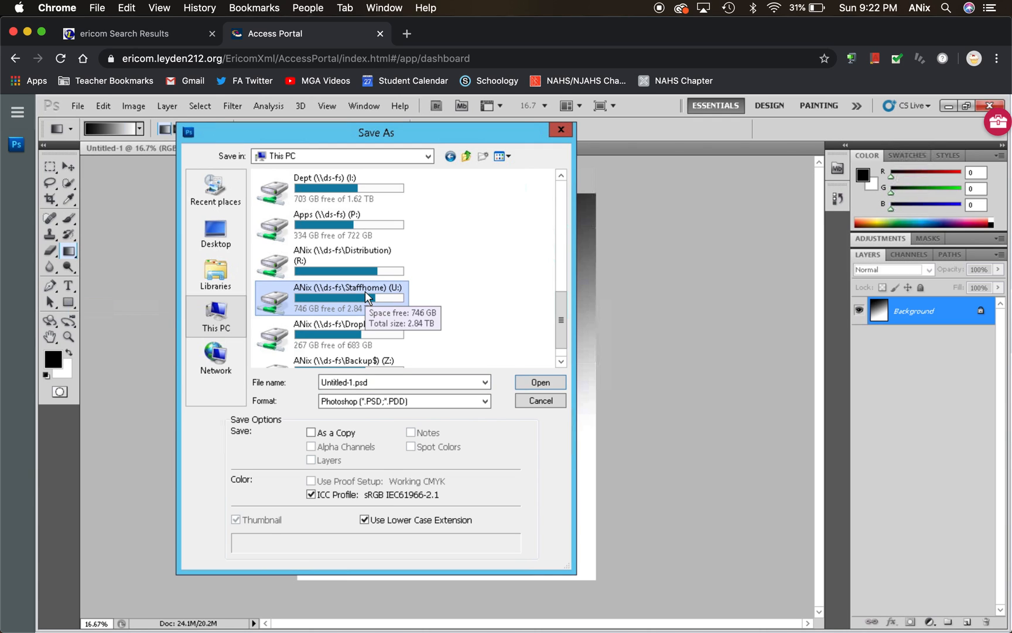
double_click(349, 298)
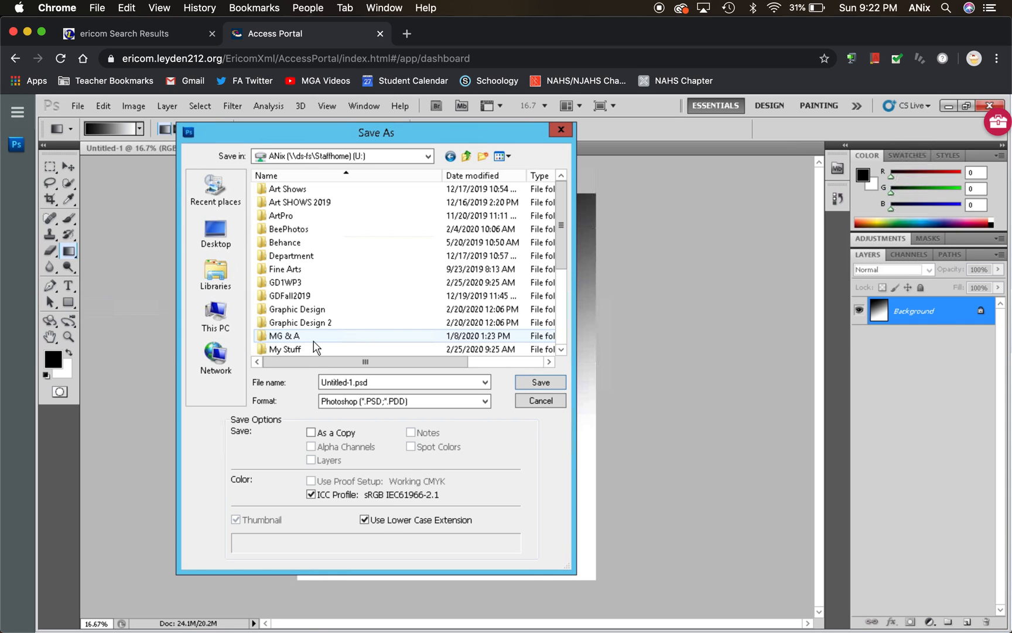
Step: Name the file 'practice' and save it as practice.psd
left_click(387, 381)
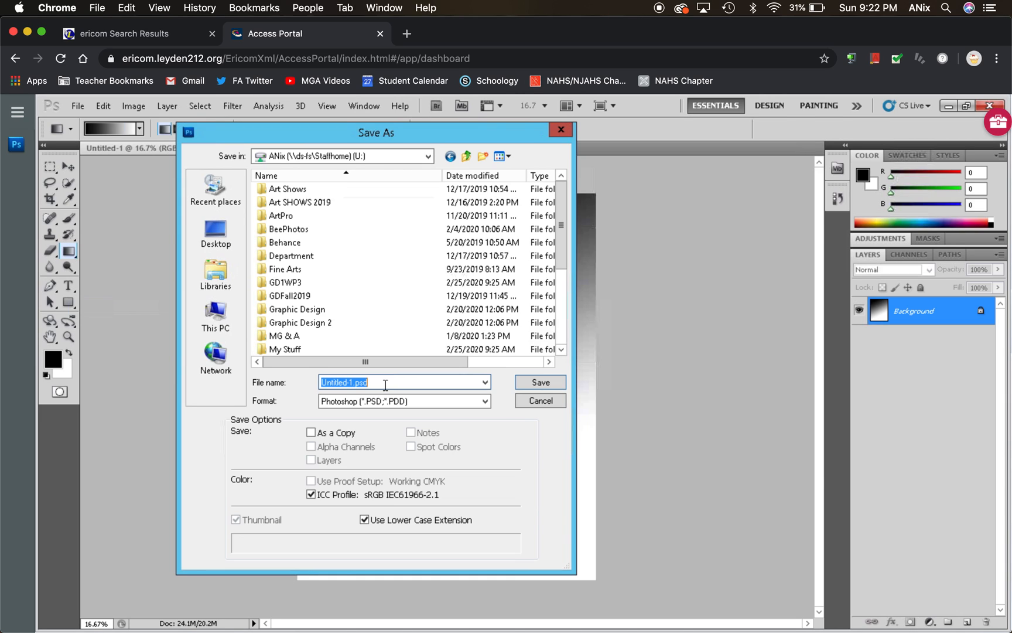
type("pract")
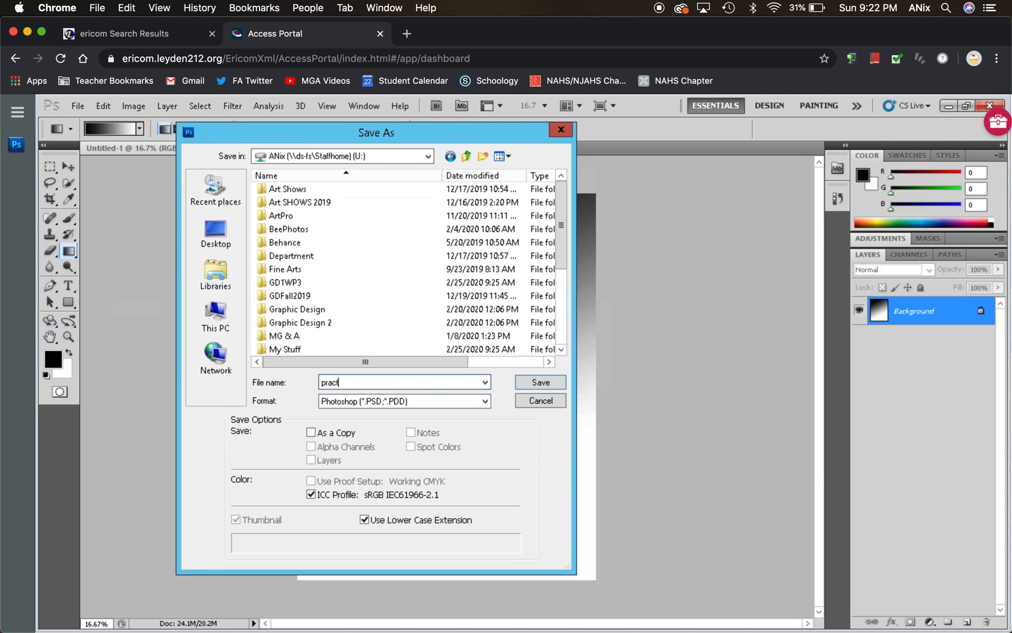
left_click(539, 382)
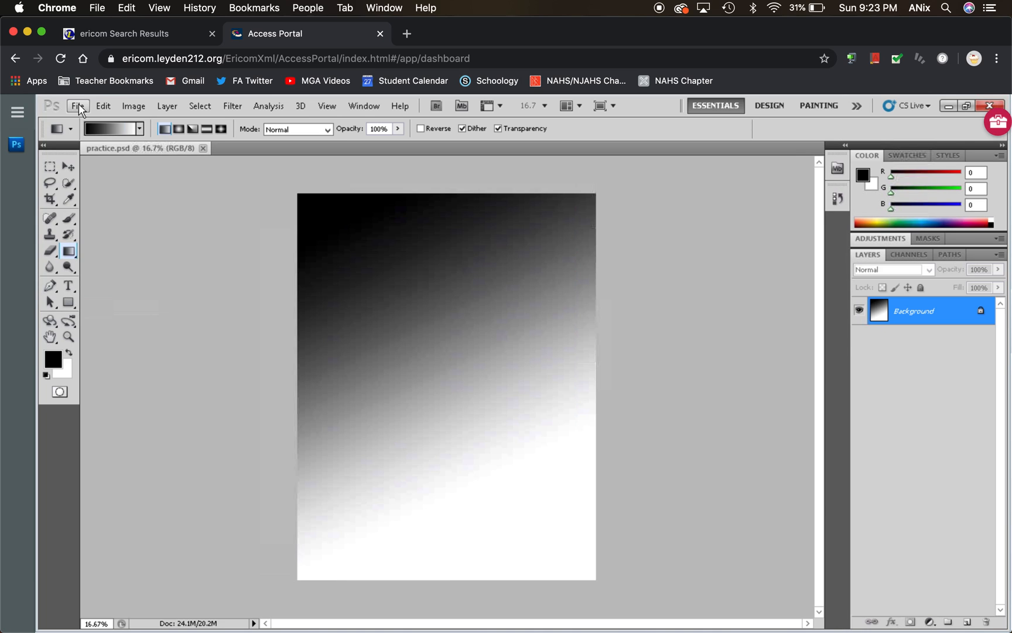
mouse_move(496, 81)
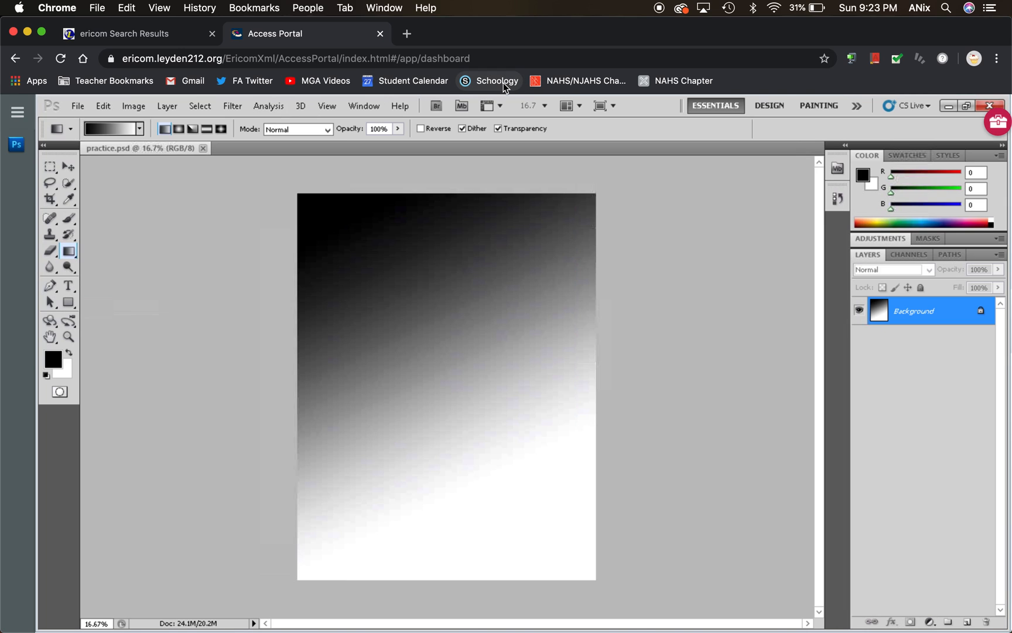
mouse_move(497, 81)
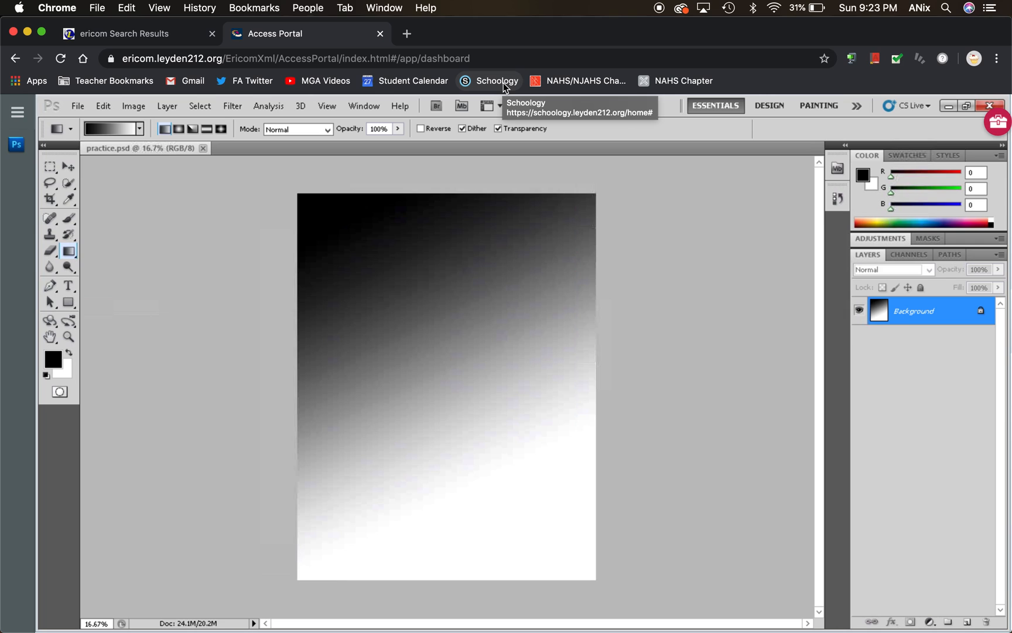
mouse_move(607, 58)
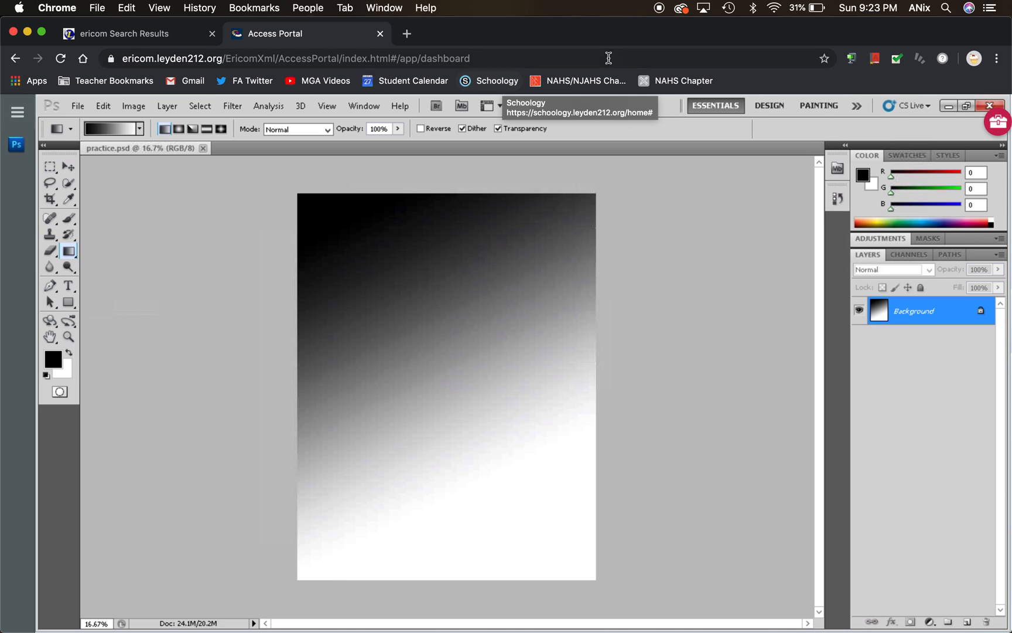